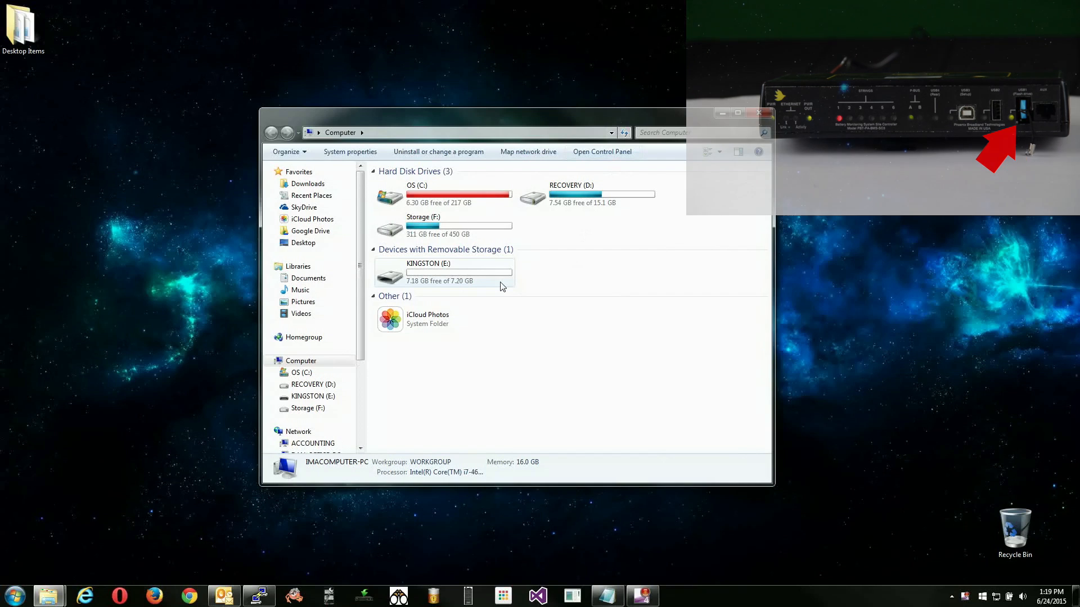
Browse into the Manuals USBDriver and Utilities folder on the KINGSTON (E:) drive
double_click(441, 272)
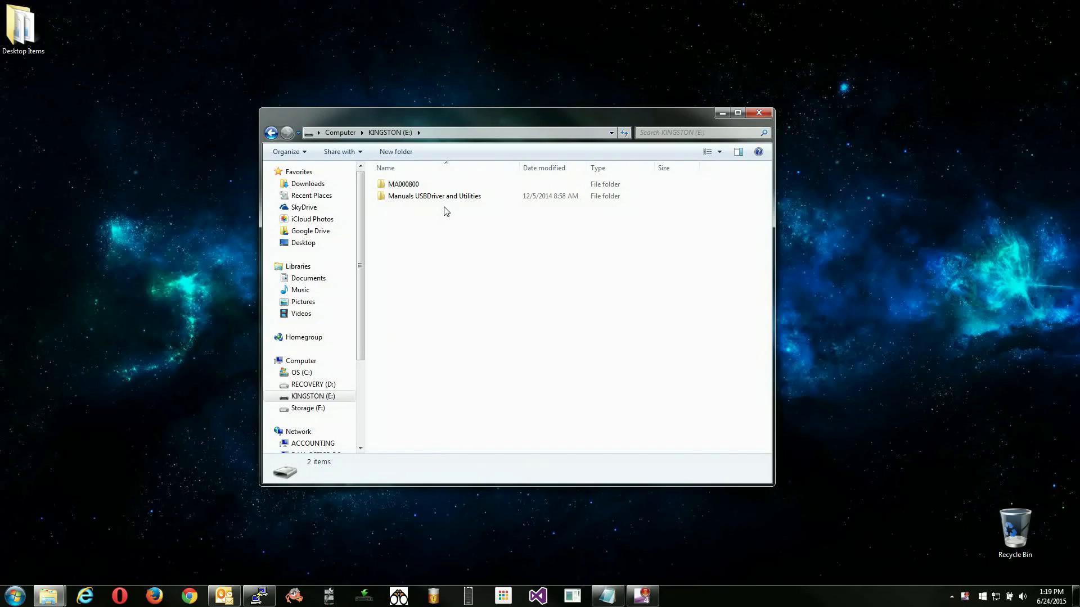
double_click(434, 196)
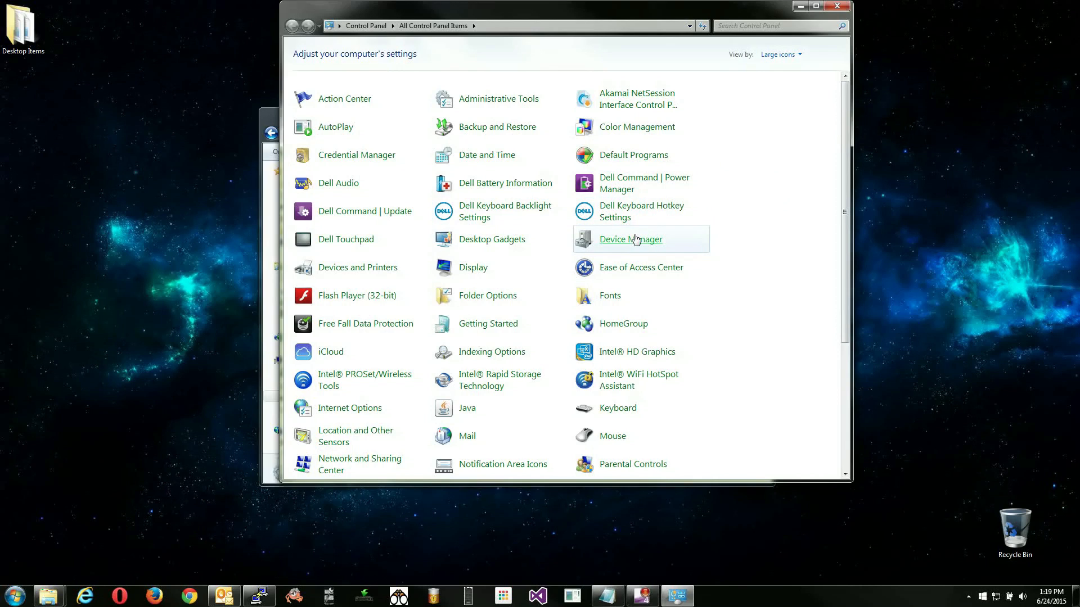
View the driver details of the CDC RS-232 Emulation Demo device in Device Manager
click(629, 239)
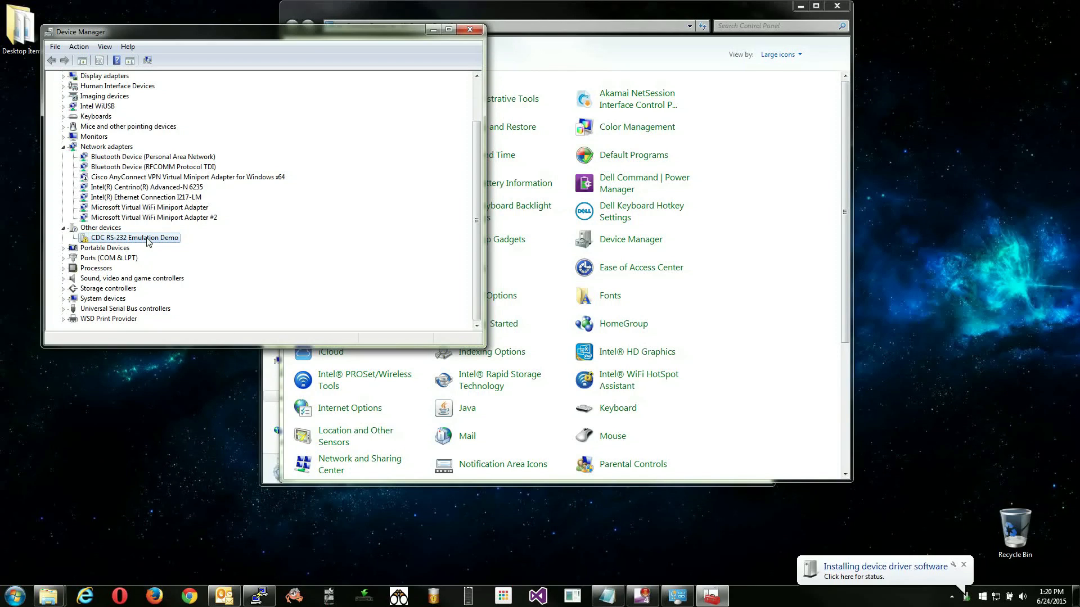
double_click(135, 237)
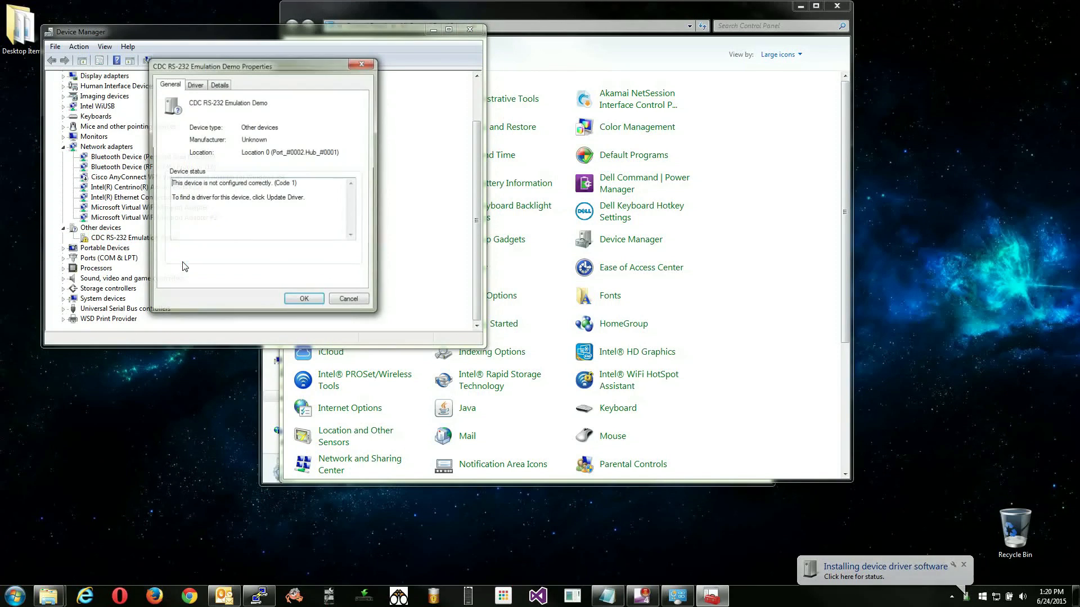
click(195, 84)
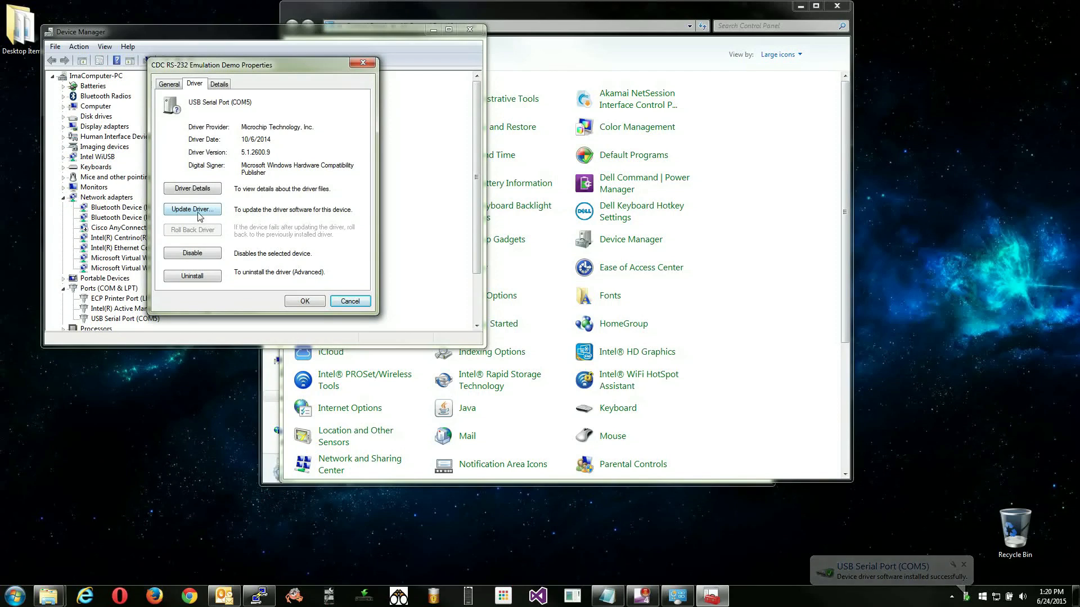
Update the COM5 driver from the Manuals USBDriver and Utilities folder on KINGSTON (E:)
click(192, 209)
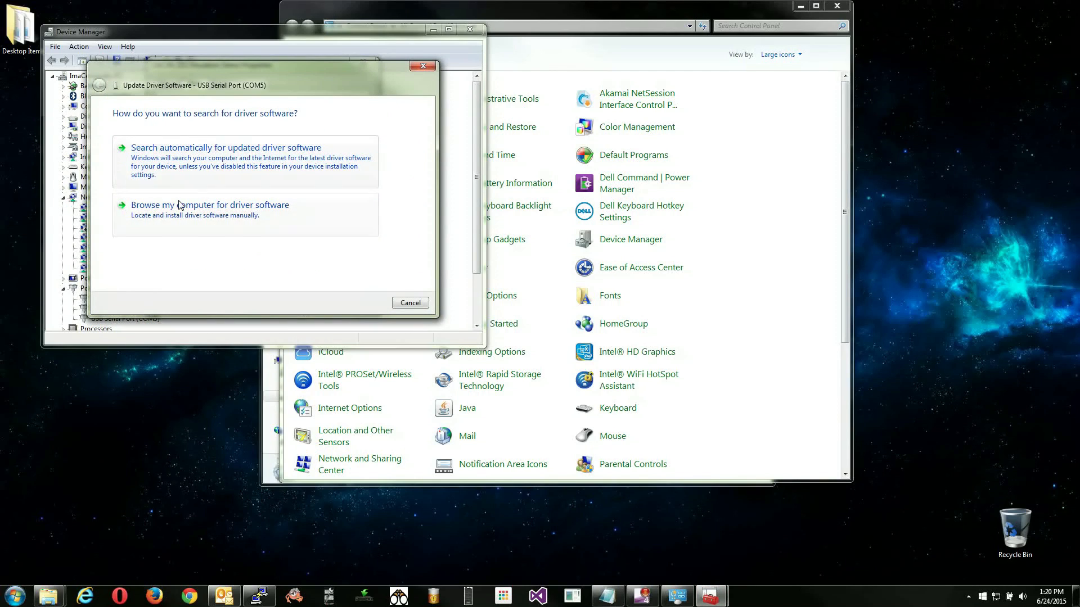
click(209, 205)
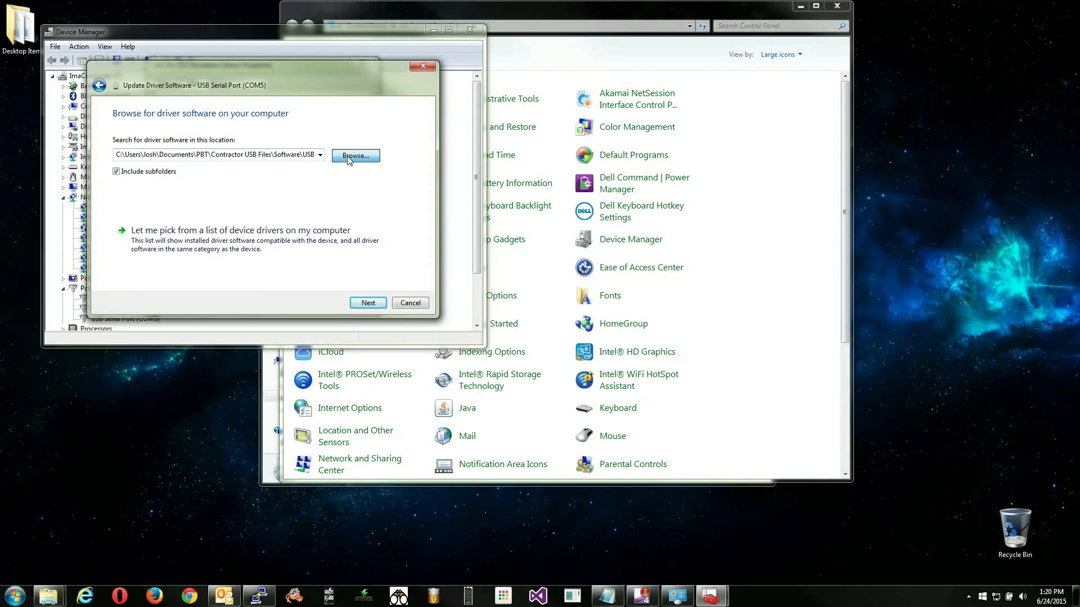
click(355, 155)
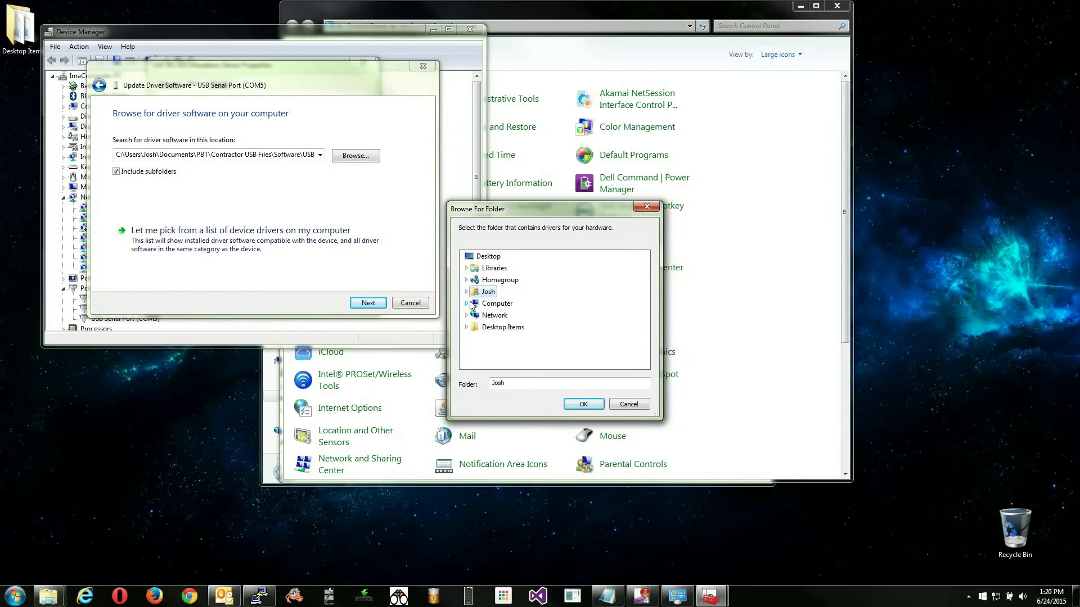
click(467, 303)
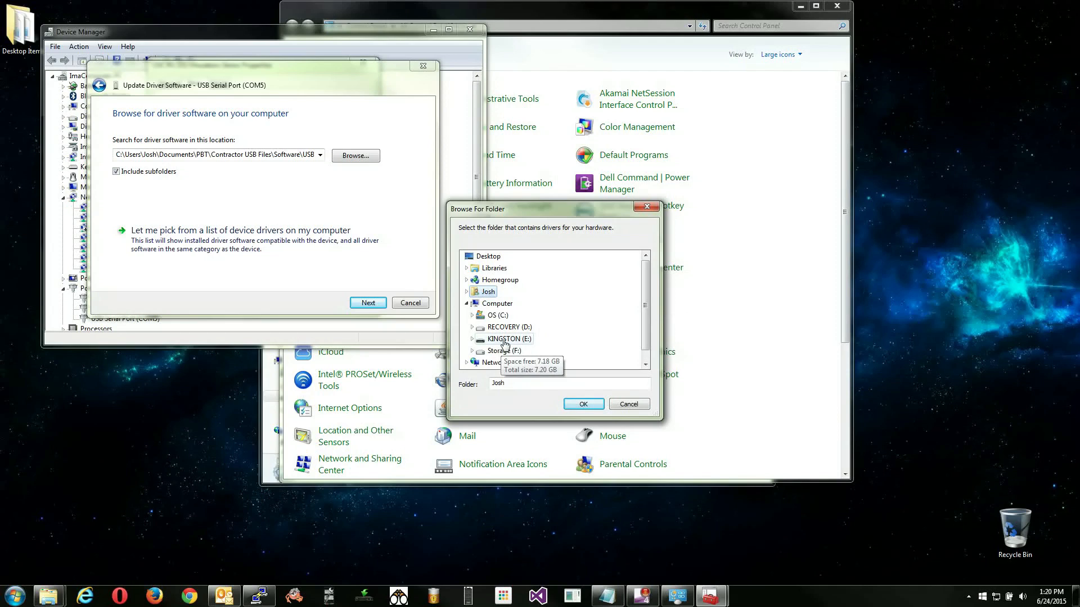
click(506, 338)
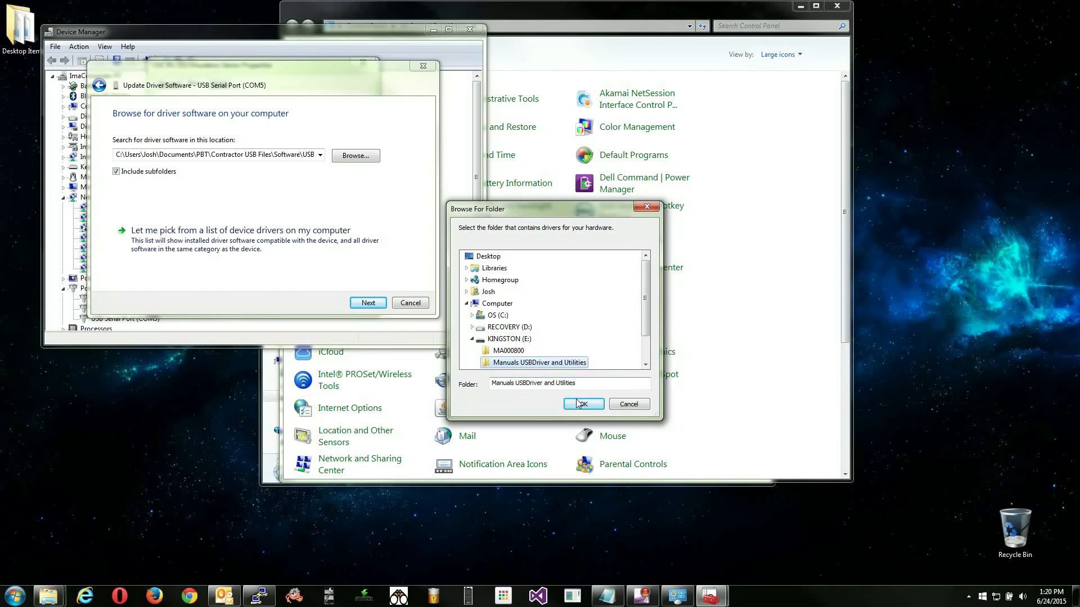
click(583, 404)
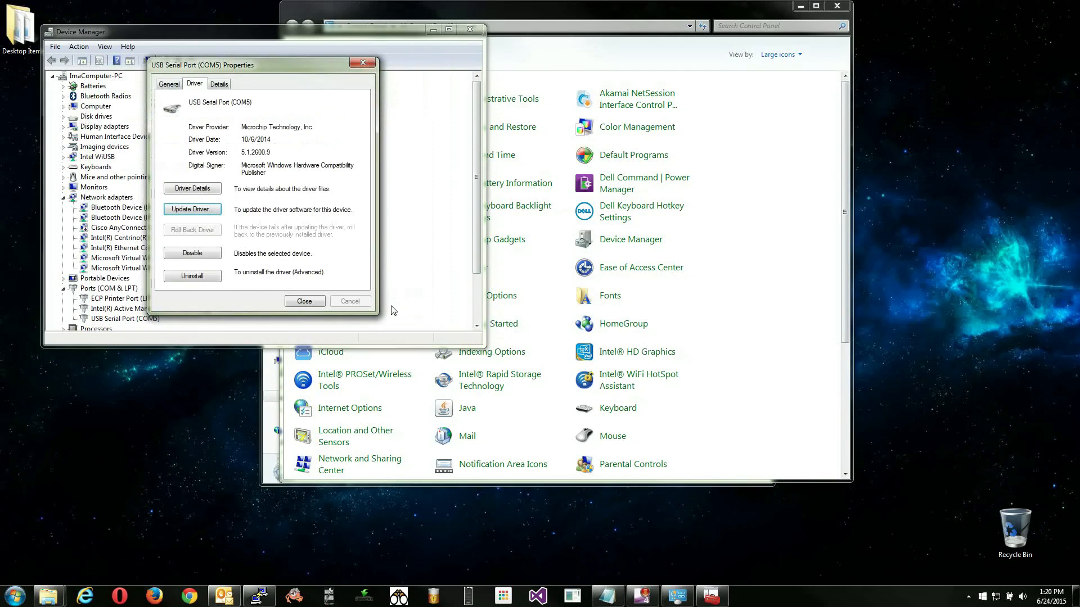
Close the USB Serial Port (COM5) properties dialog
click(304, 300)
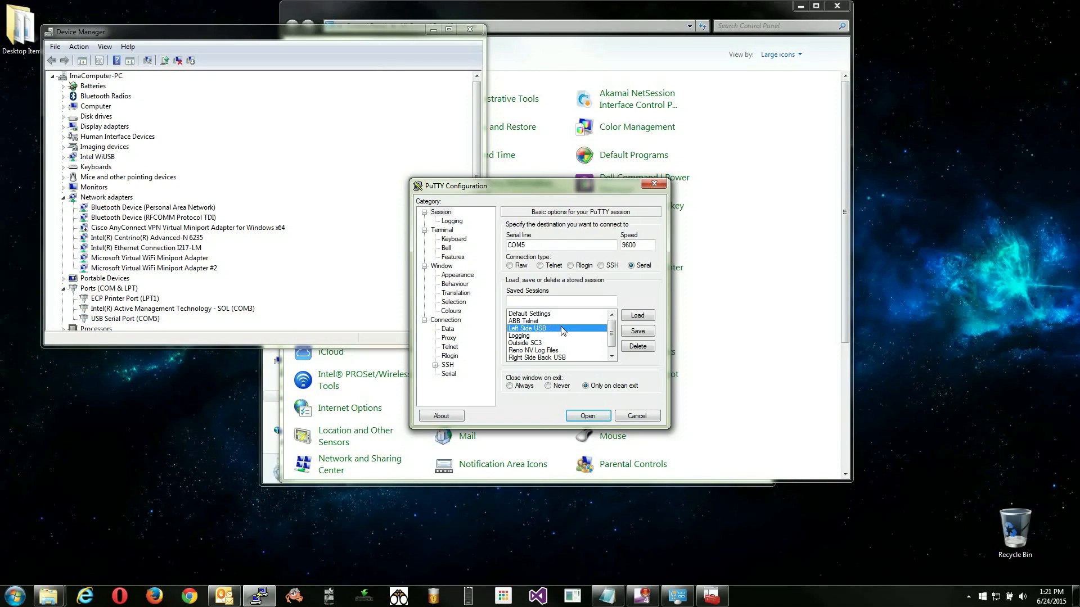
Load the saved 'Left Side USB' serial session for COM5 at 9600
click(543, 358)
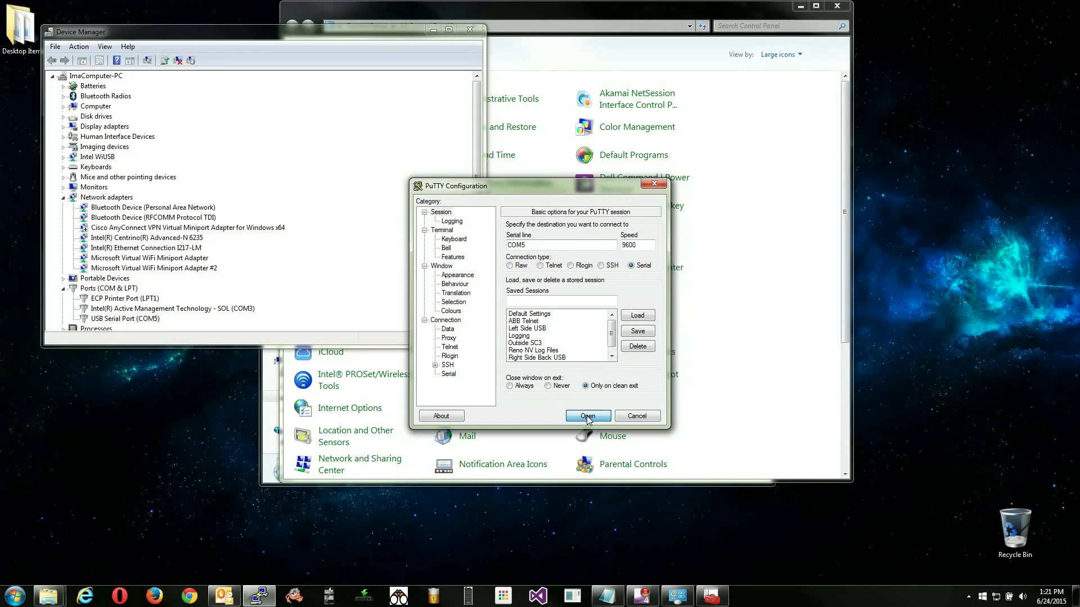
Start the COM5 serial session and hold x during reset to reach the controller's setup prompt
click(587, 416)
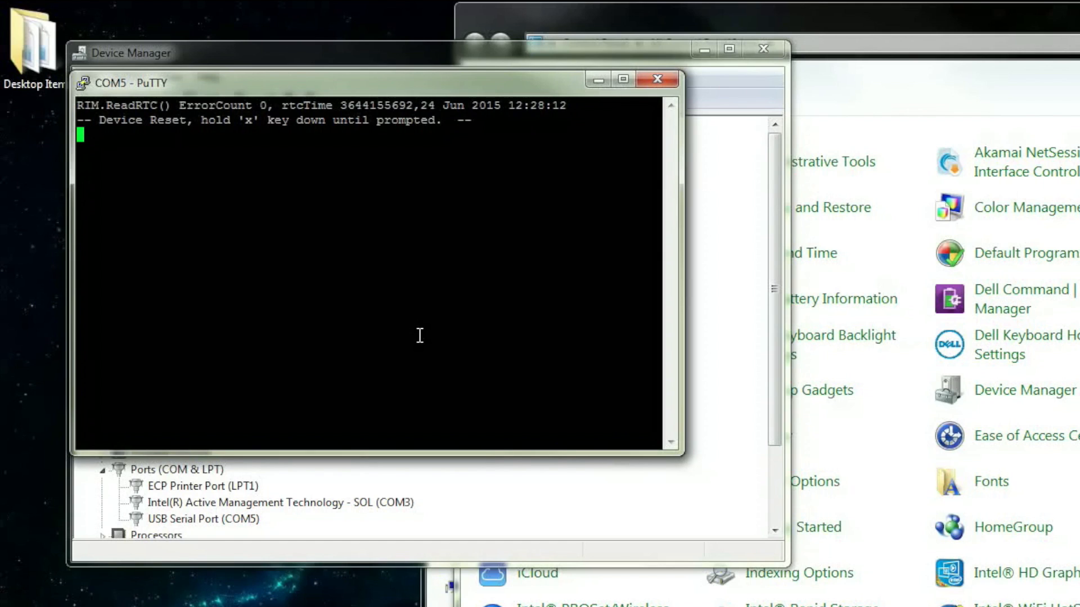
text(?)
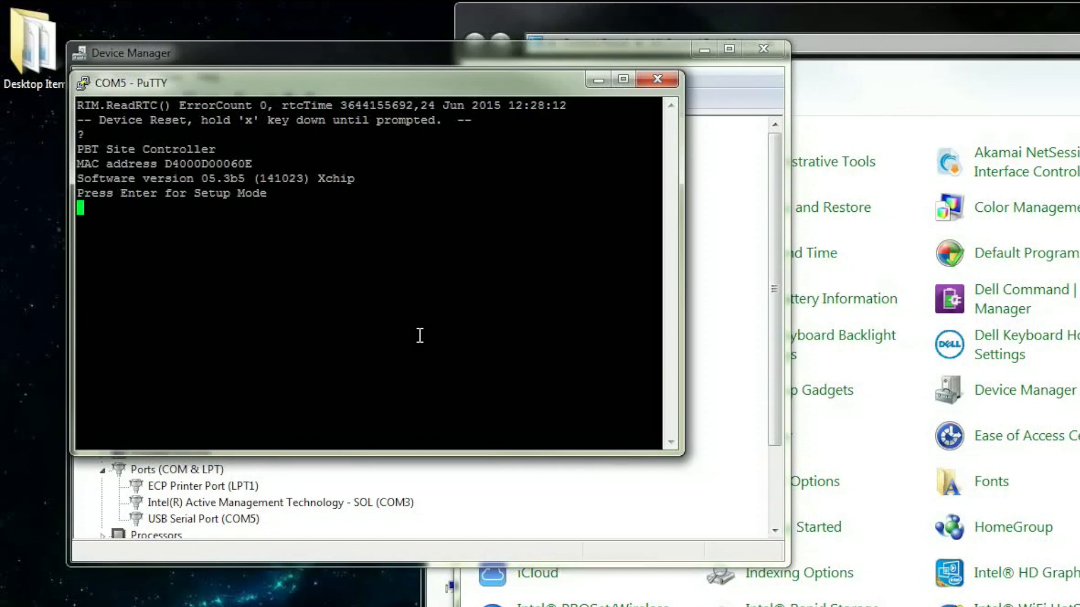
Enter Setup Mode, choose Server Setup (0) and set the IP address to 192.168.170.70
key(Return)
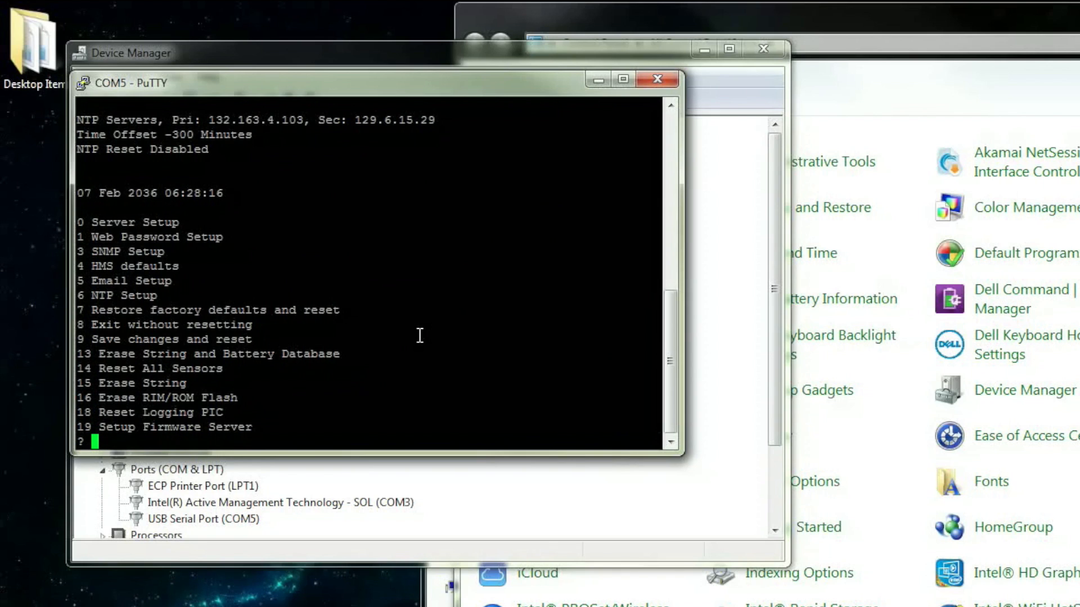
text(0)
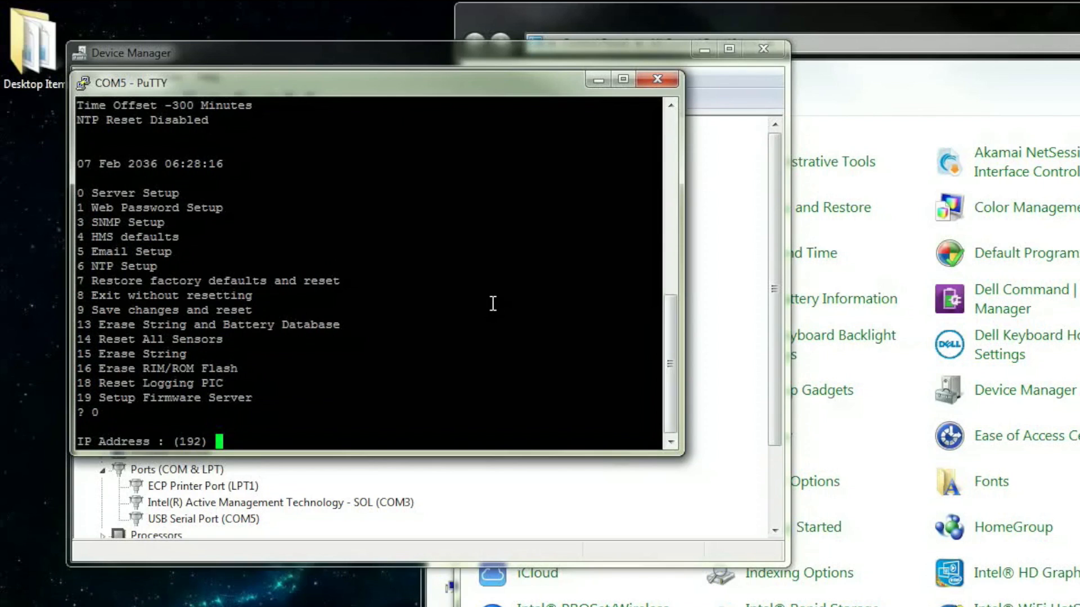
text(1)
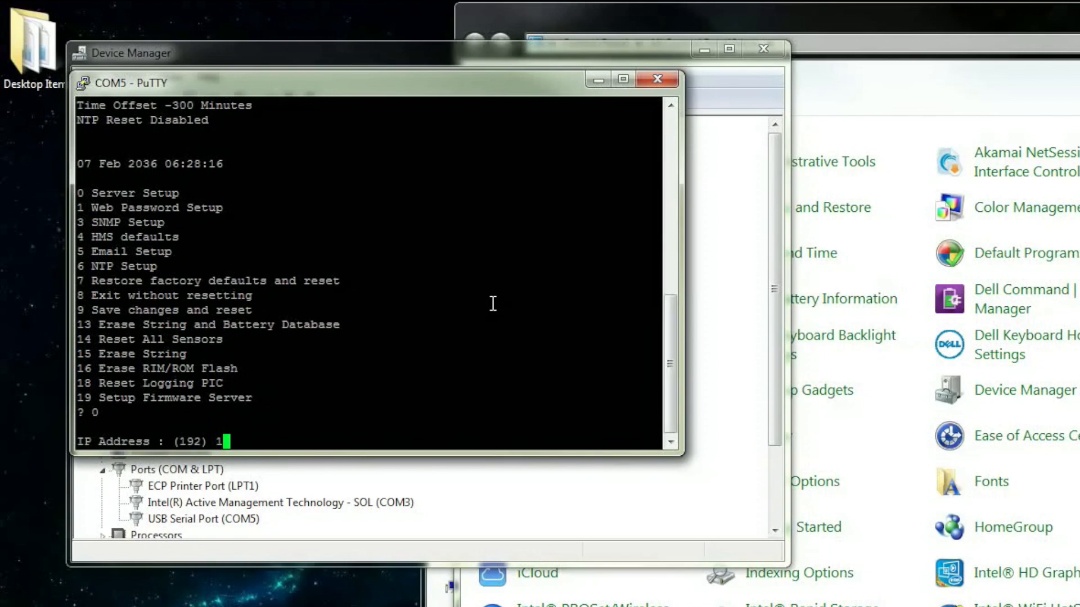
text(92.(168) 168.(170) 170.(0)
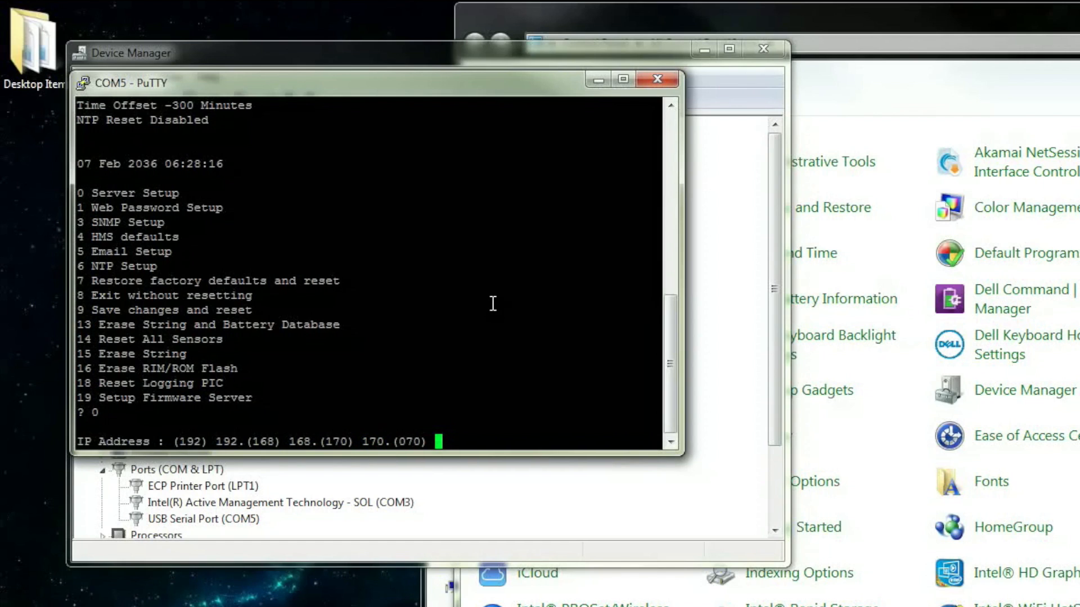
text(70)
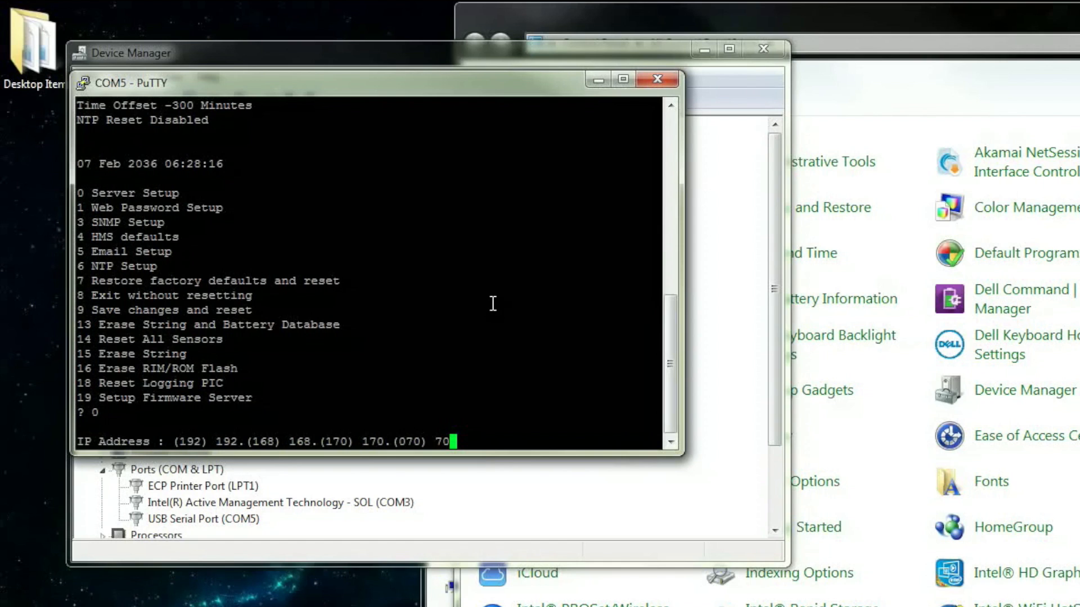
key(Return)
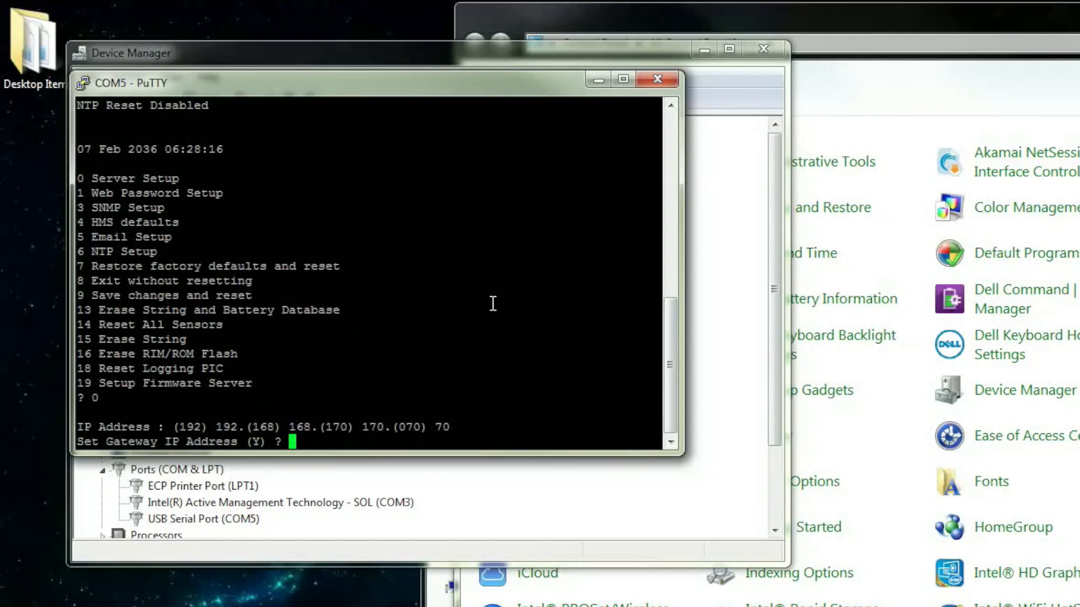
Set the gateway to 192.168.0.1 and accept 8 netmask host bits
text(Y)
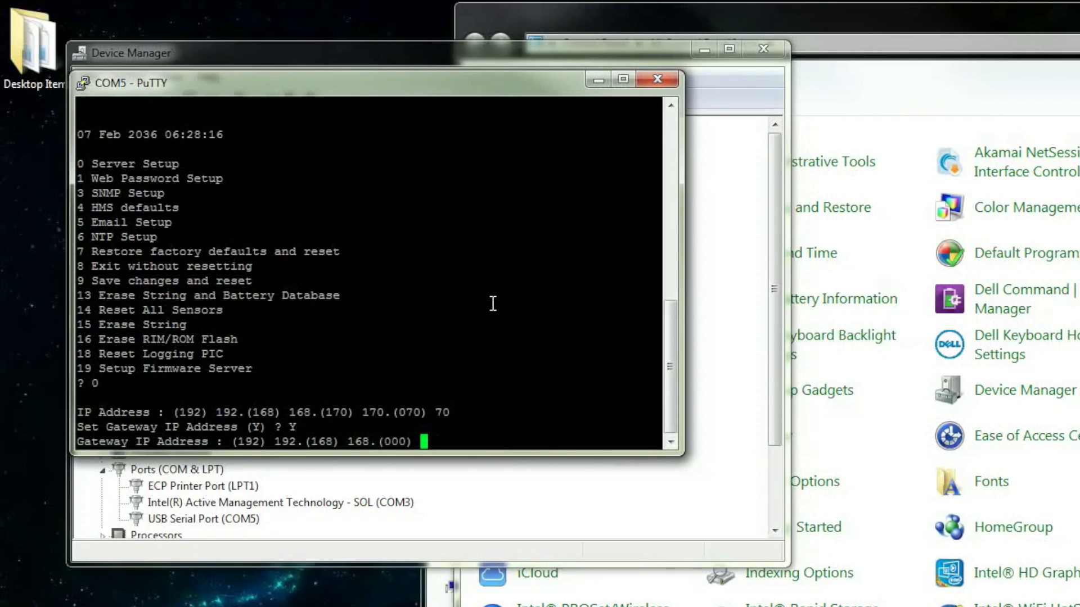
text(0.(0)
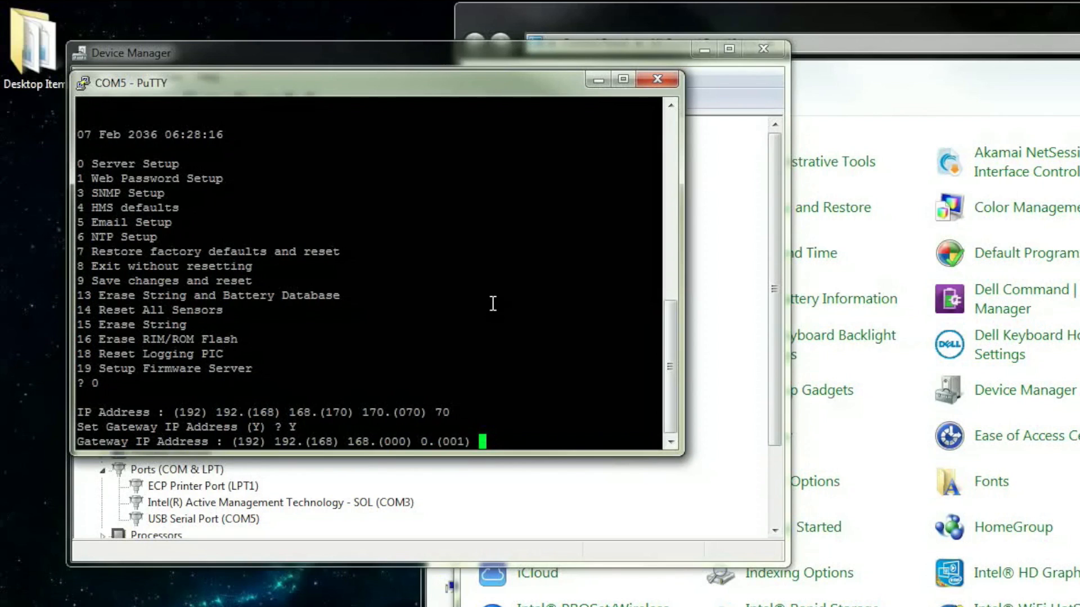
text(01)
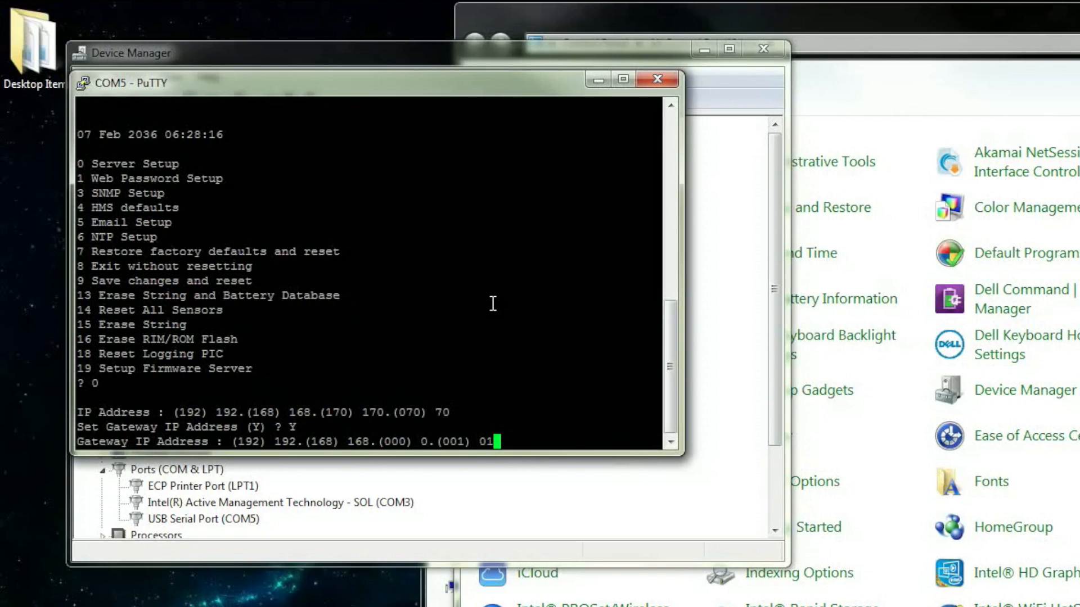
key(Return)
text(8)
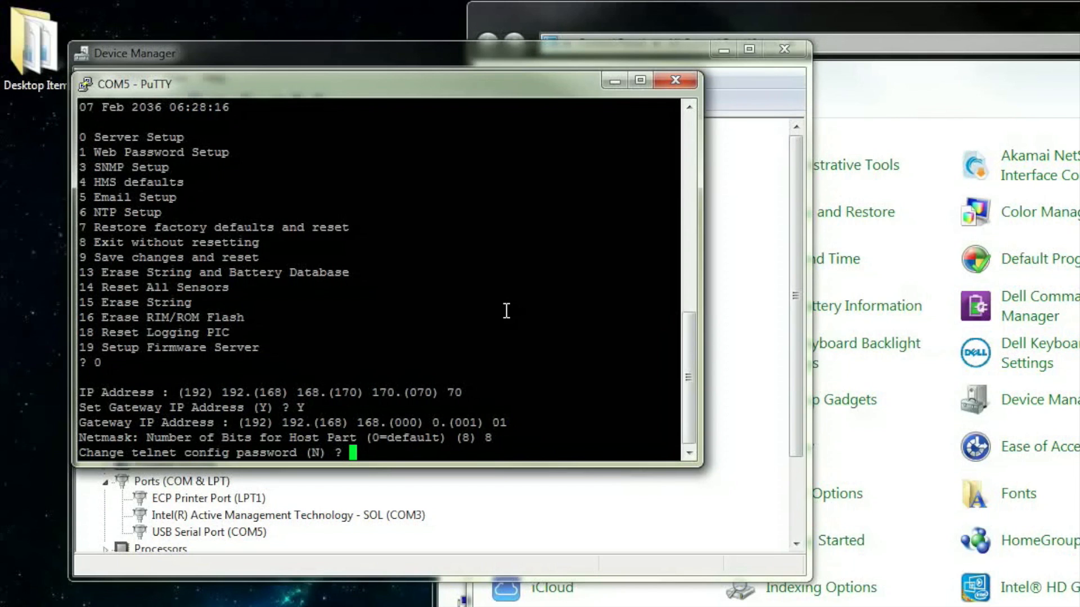
Keep the telnet password and save changes with option 9, resetting the controller
key(Return)
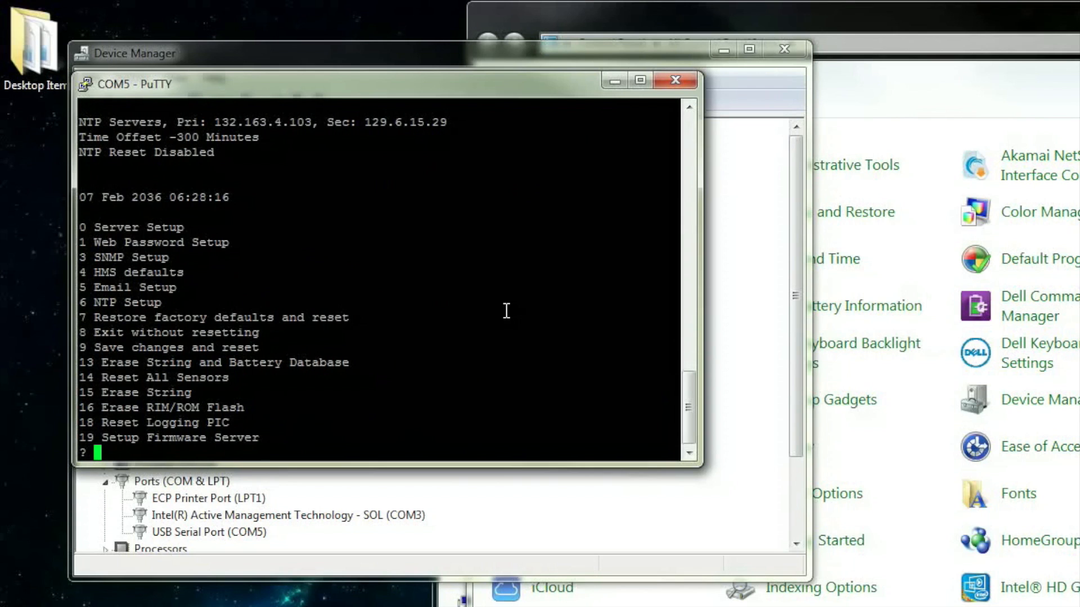
text(9)
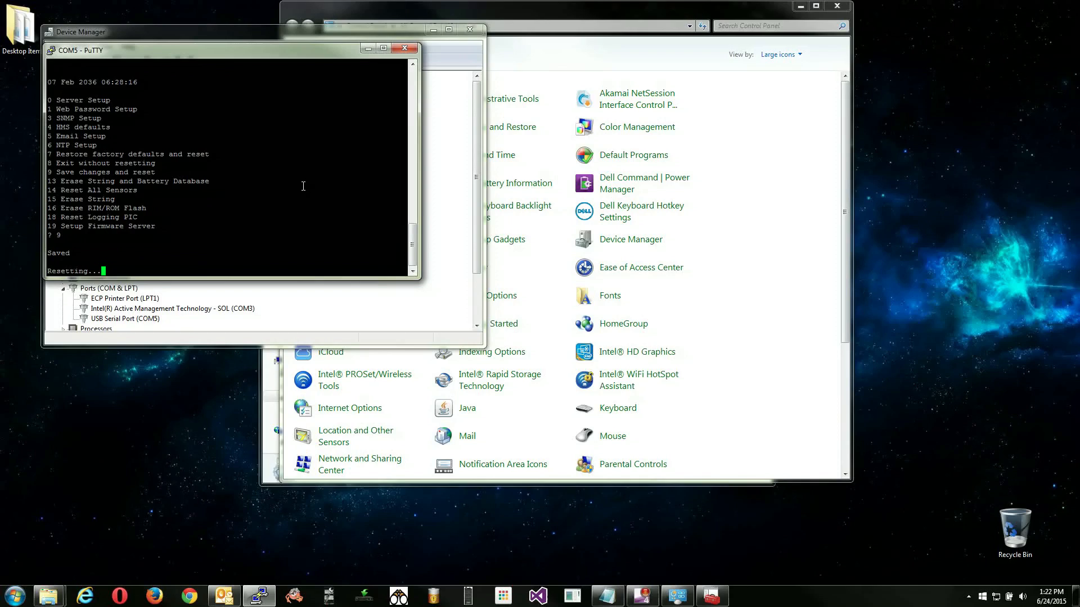
mouse_move(406, 48)
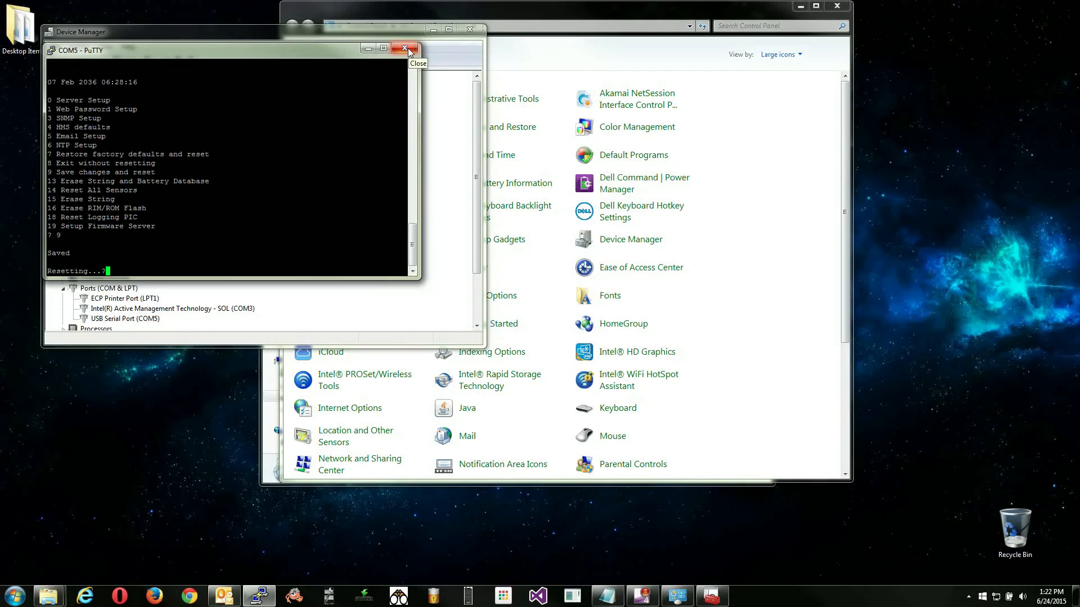
Close the PuTTY session and Device Manager, leaving the driver folder in Explorer
click(407, 48)
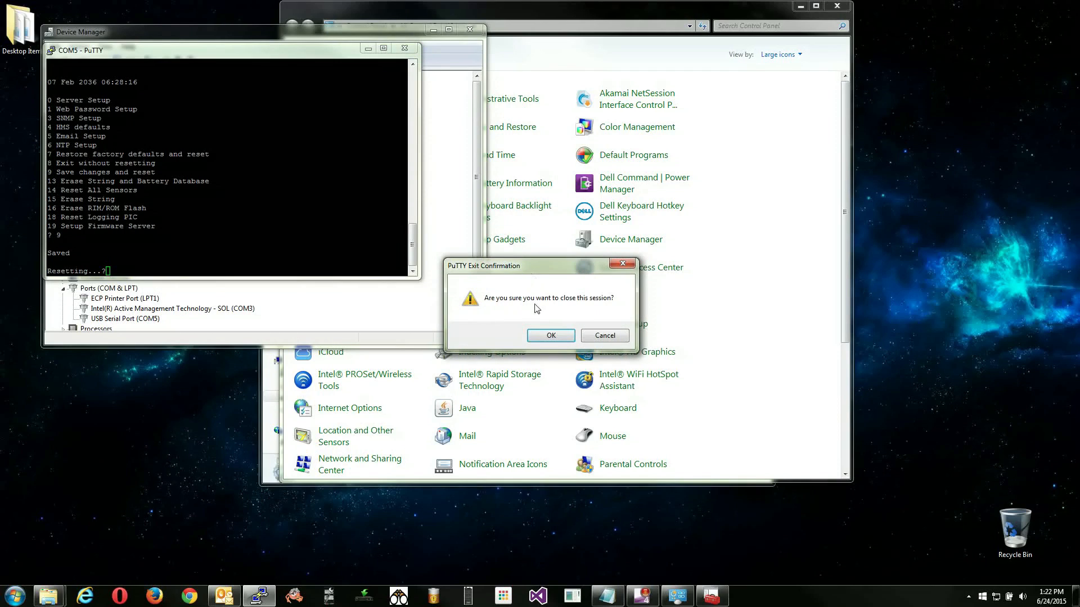
click(550, 335)
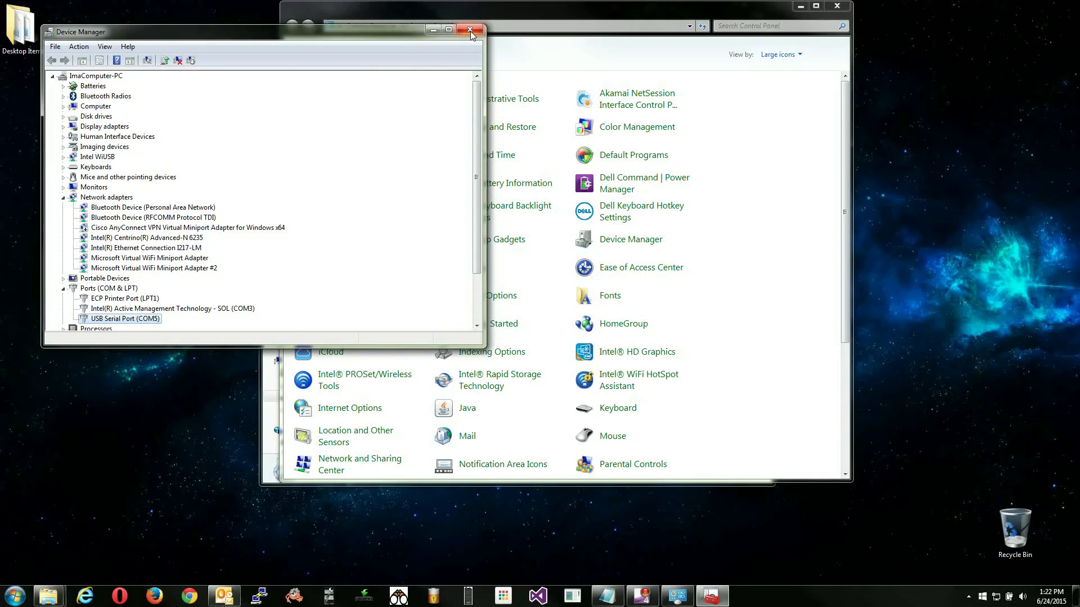
click(469, 30)
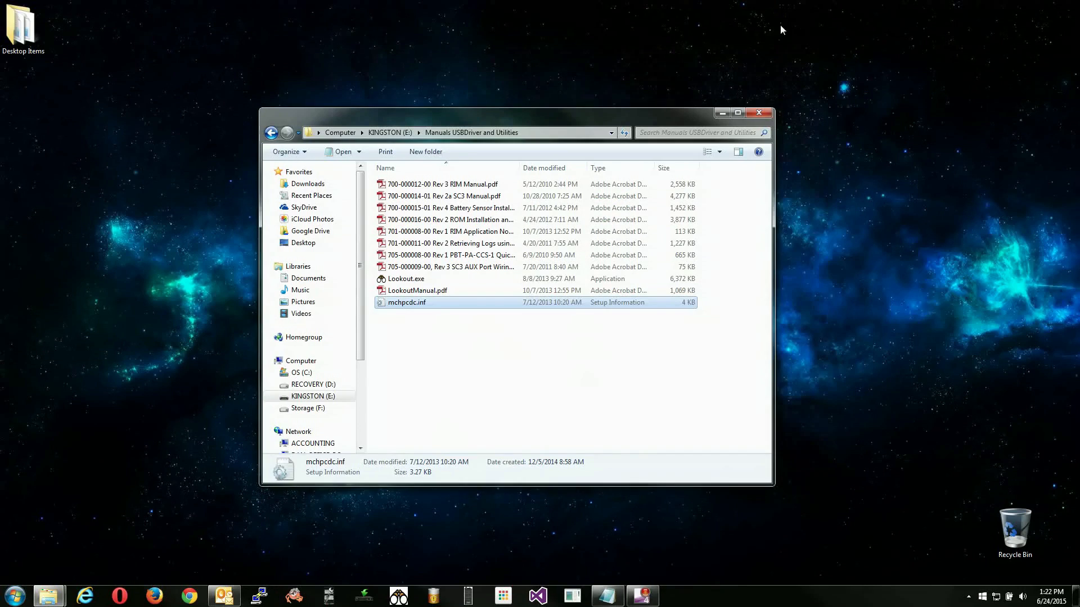